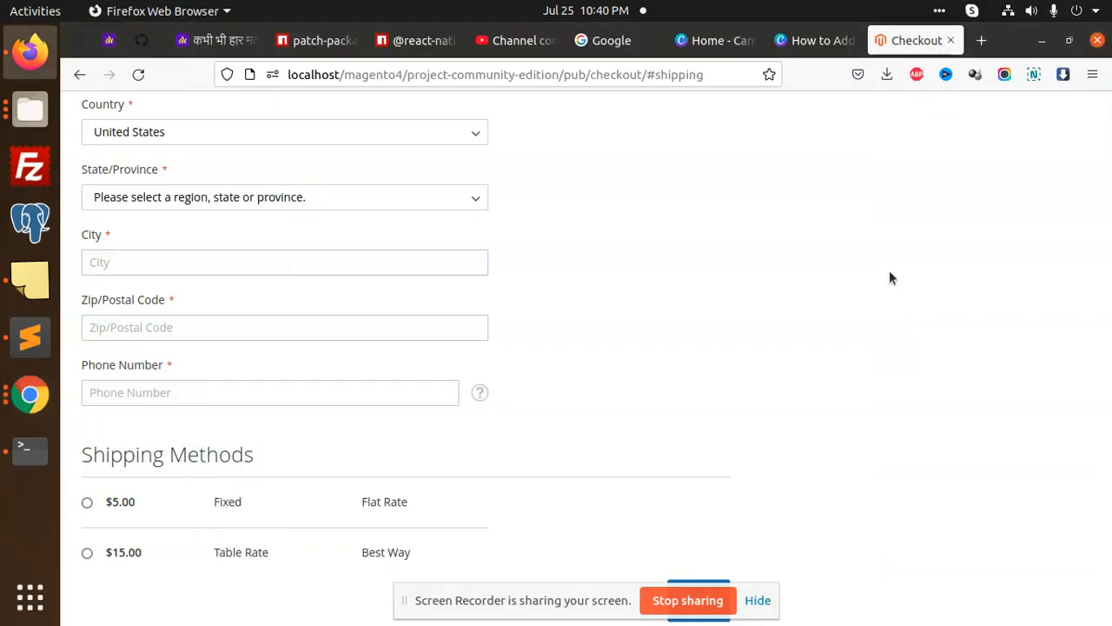
{"action": "mouse_move", "coordinate": [398, 291]}
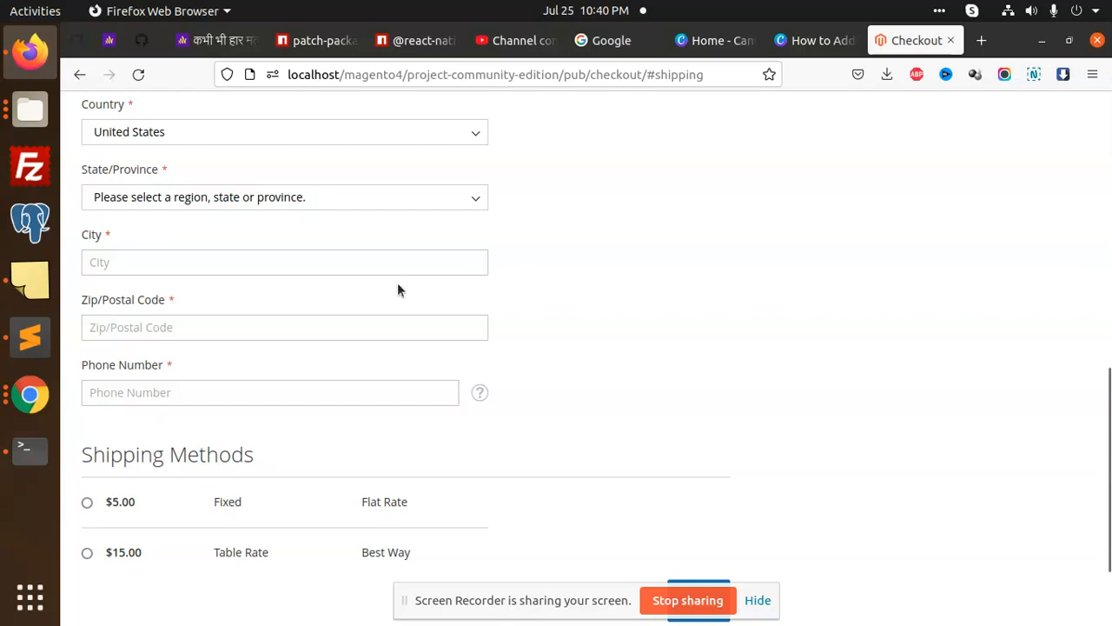
{"action": "mouse_move", "coordinate": [201, 355]}
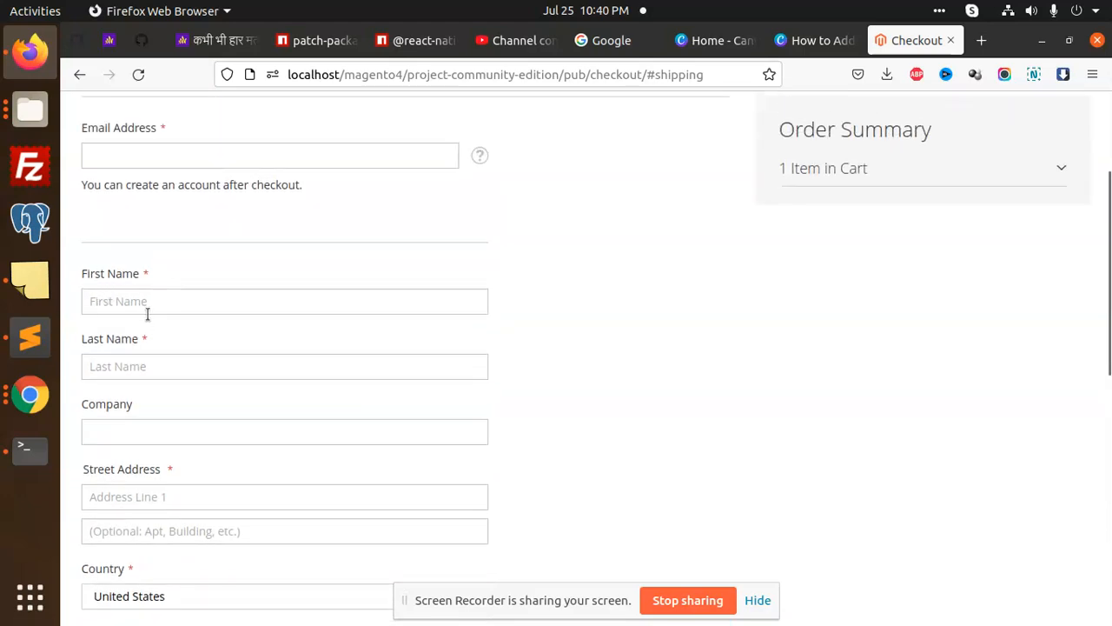
Browse Files from the magento bookmark into the vendor folder, then the Checkout module folder
{"action": "scroll", "scroll_direction": "down", "scroll_amount": 3}
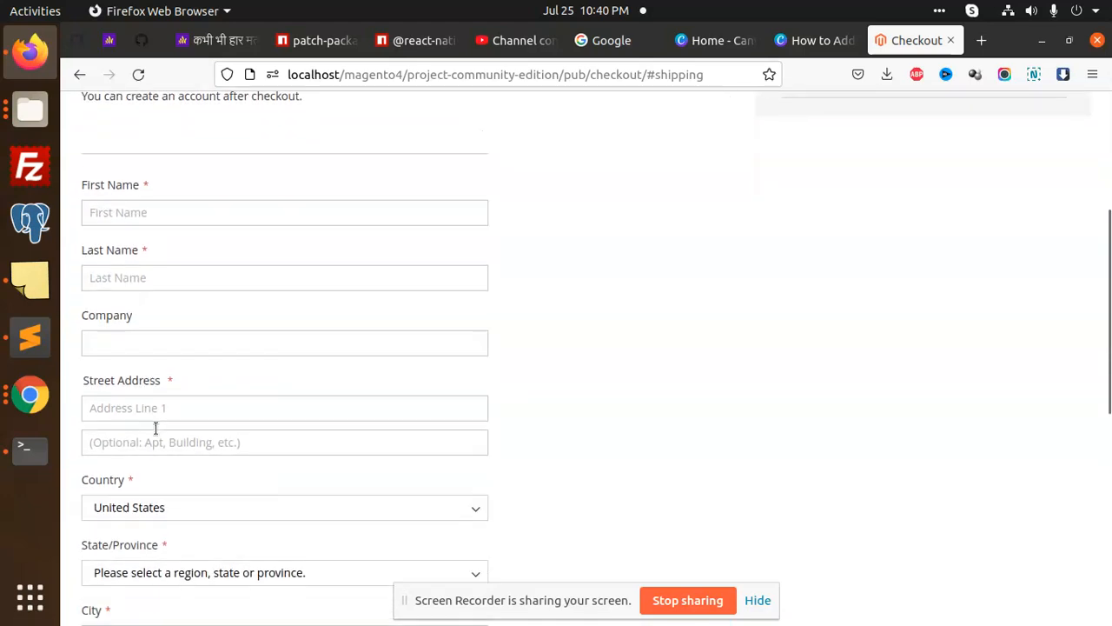
{"action": "scroll", "scroll_direction": "down", "scroll_amount": 3}
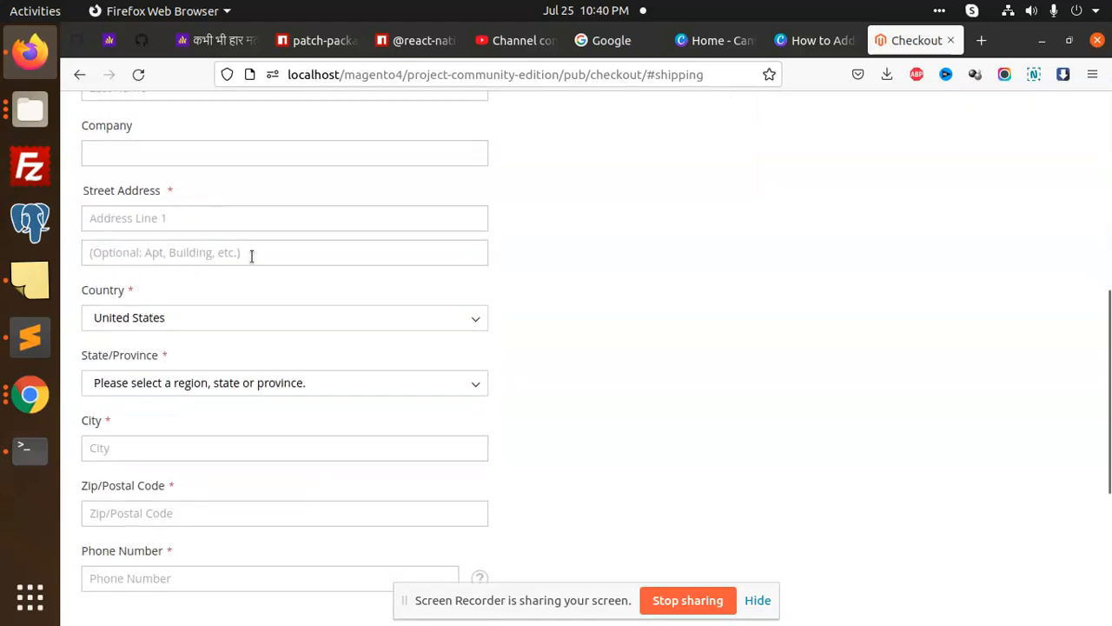
{"action": "scroll", "scroll_direction": "down", "scroll_amount": 3}
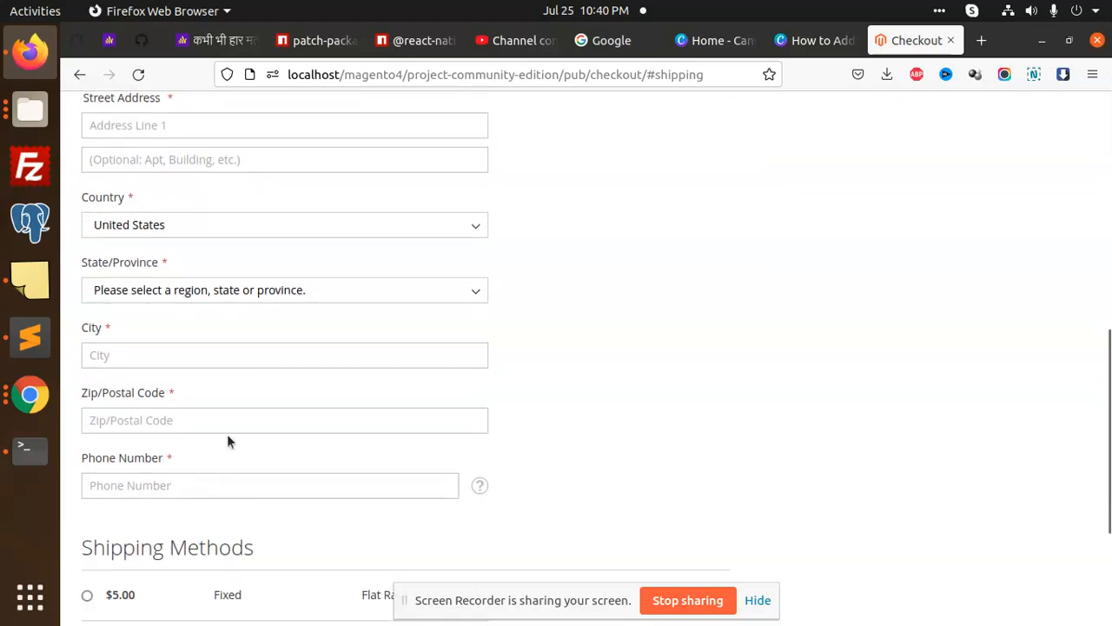
{"action": "mouse_move", "coordinate": [228, 393]}
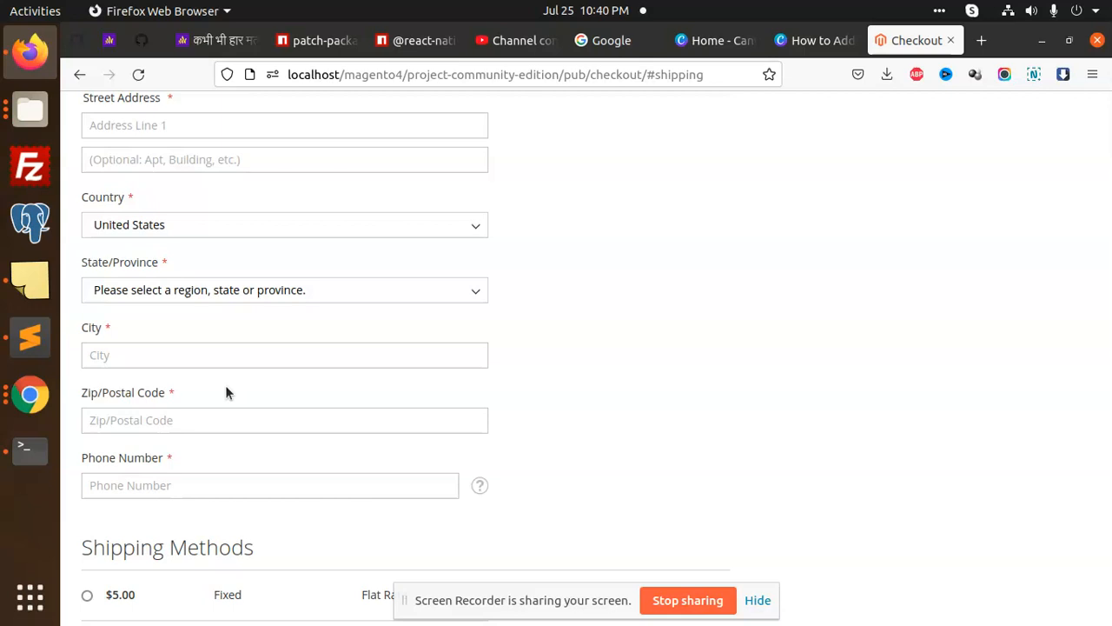
{"action": "mouse_move", "coordinate": [28, 165]}
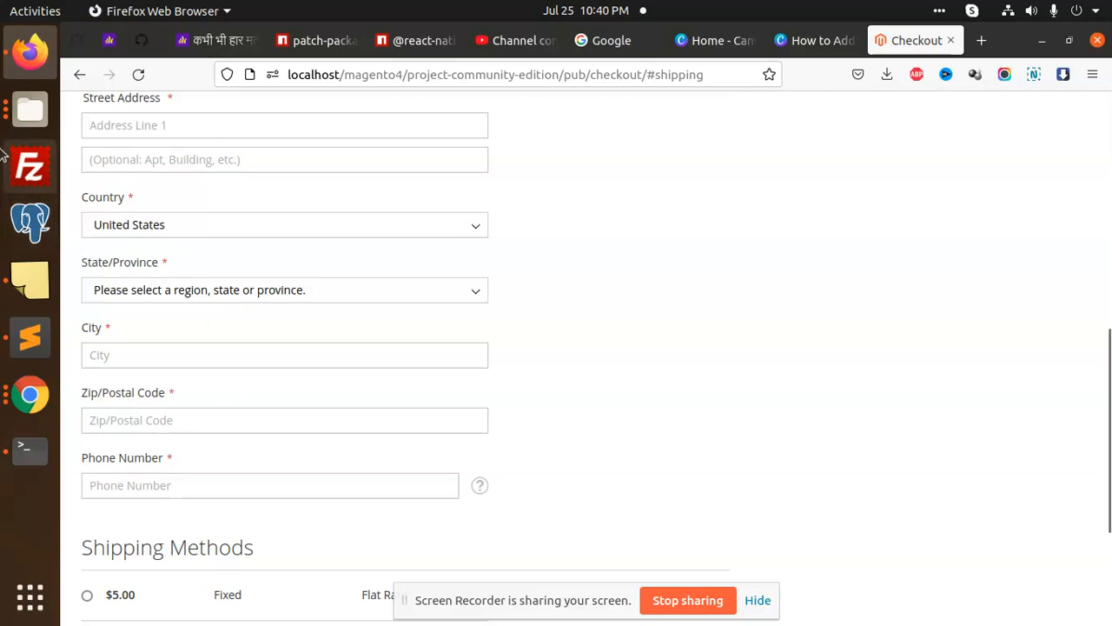
{"action": "right_click", "coordinate": [30, 109]}
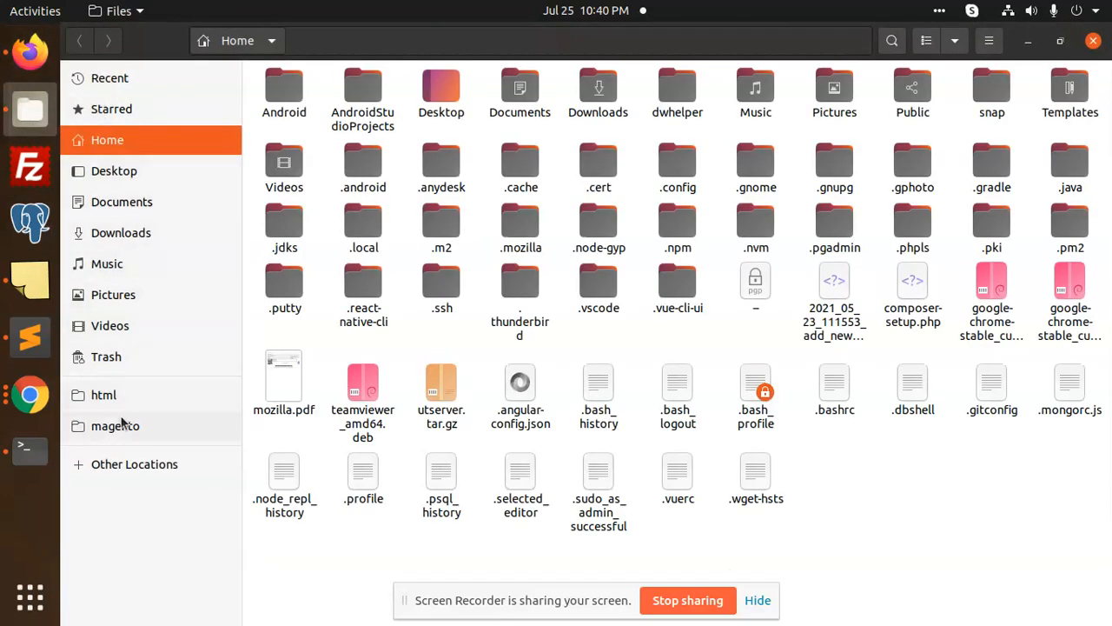
{"action": "left_click", "coordinate": [103, 395]}
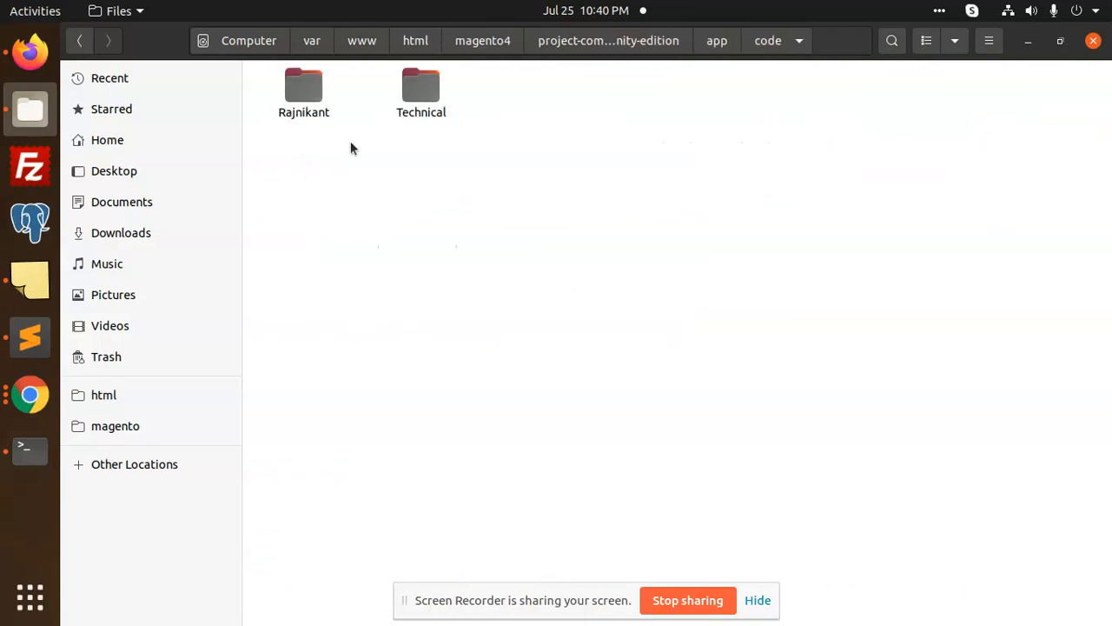
{"action": "double_click", "coordinate": [303, 85]}
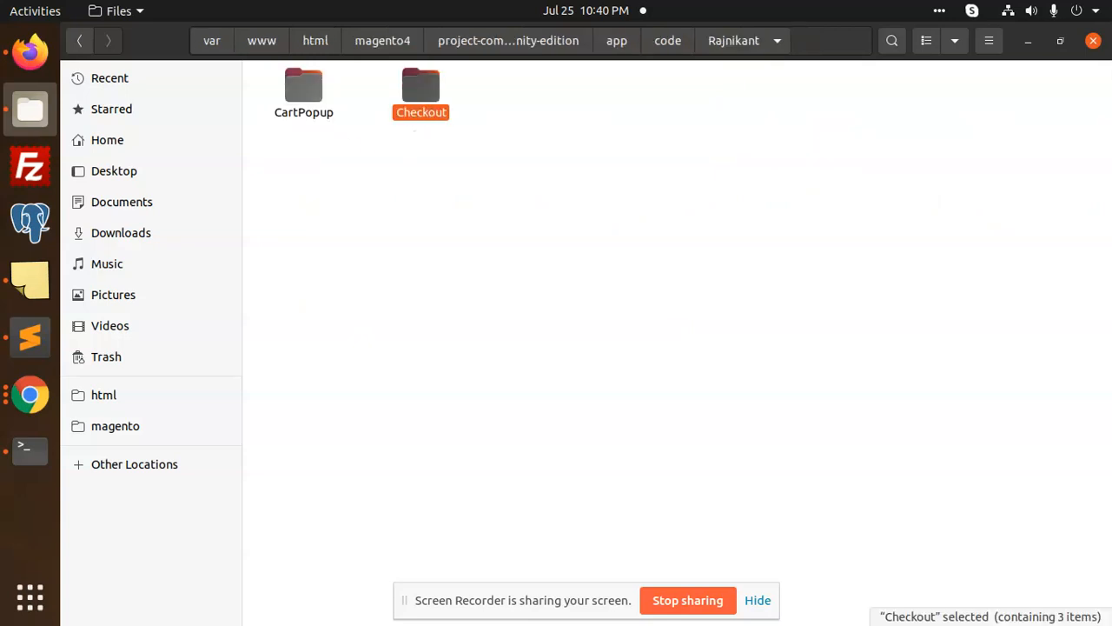
{"action": "double_click", "coordinate": [421, 85]}
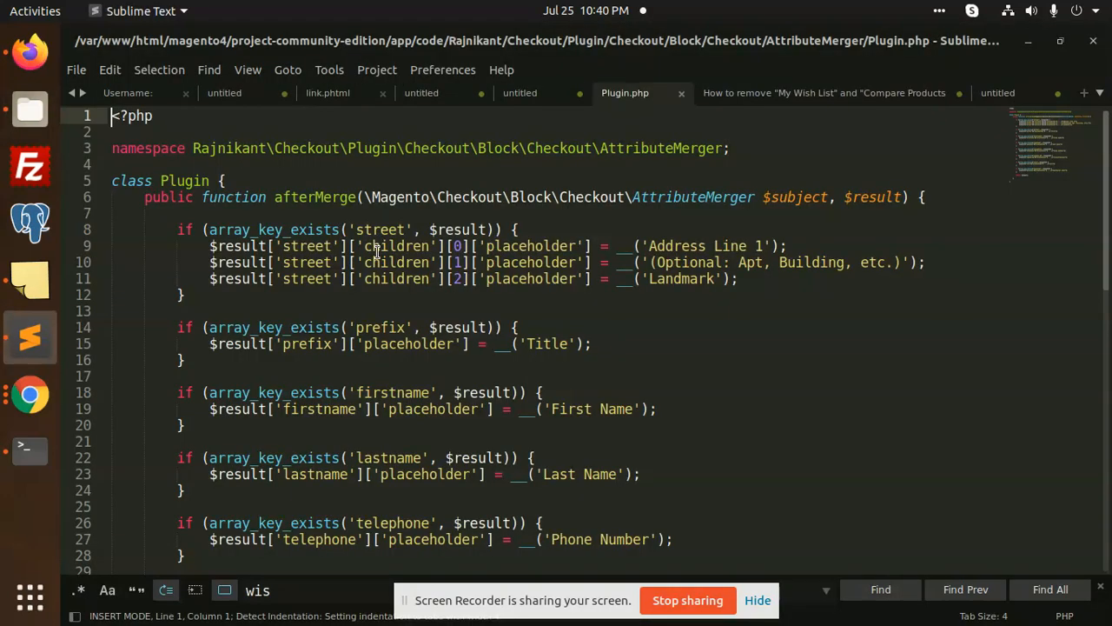
{"action": "scroll", "scroll_direction": "down", "scroll_amount": 3}
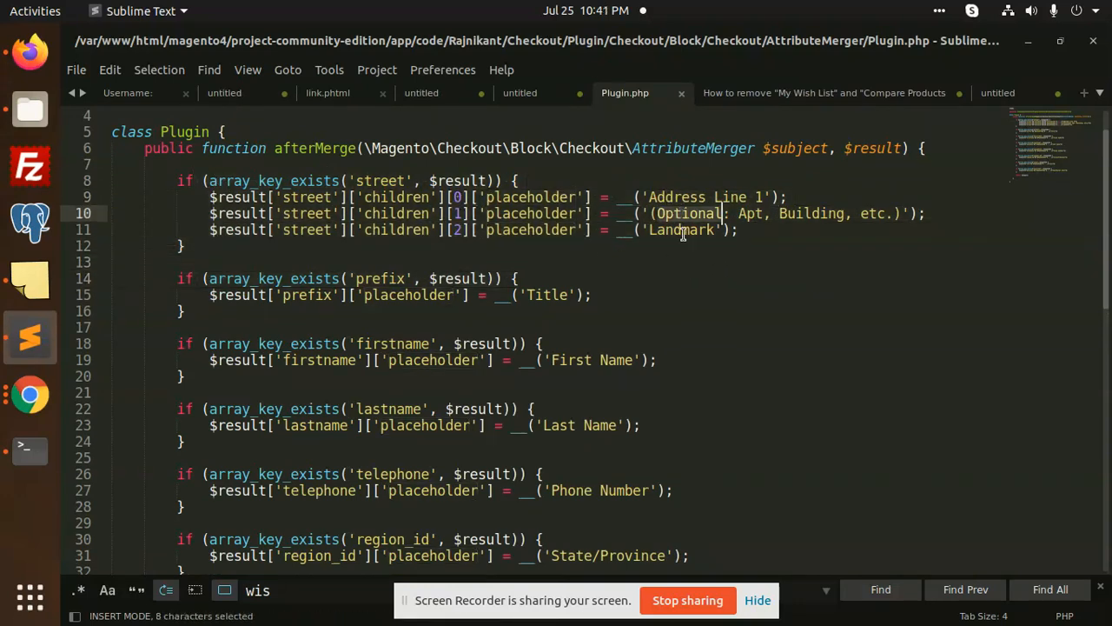
{"action": "scroll", "scroll_direction": "down", "scroll_amount": 3}
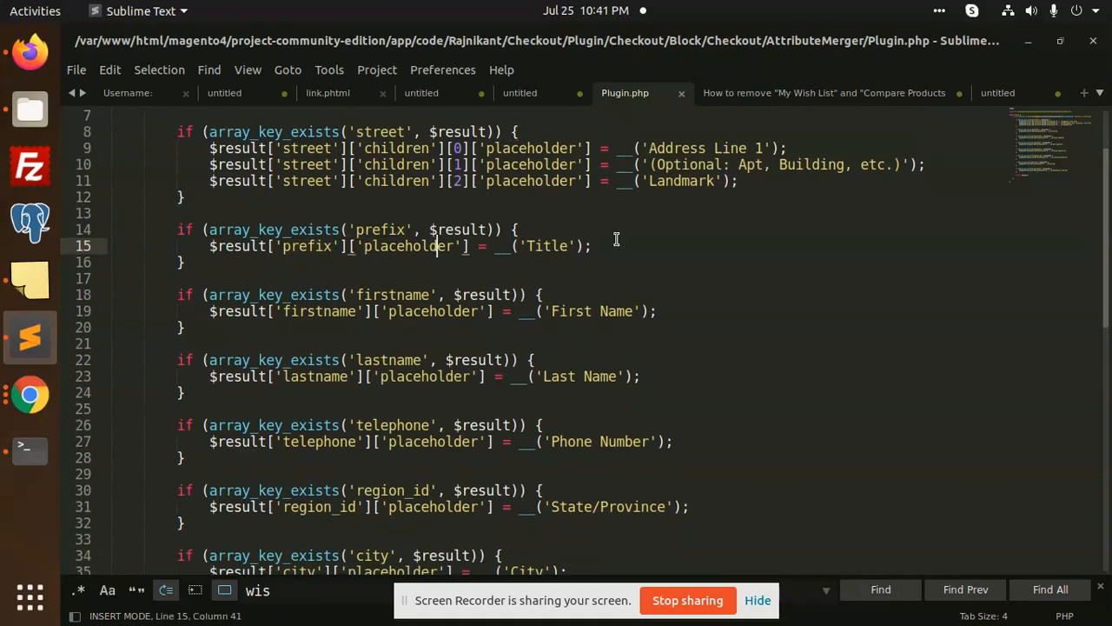
{"action": "scroll", "scroll_direction": "down", "scroll_amount": 3}
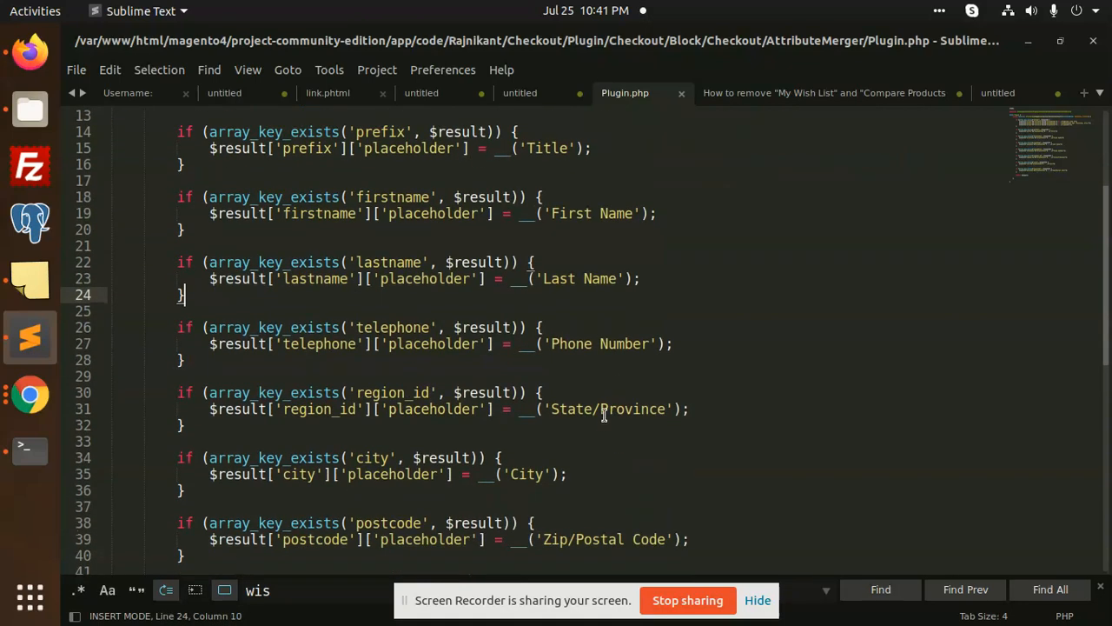
{"action": "scroll", "scroll_direction": "down", "scroll_amount": 3}
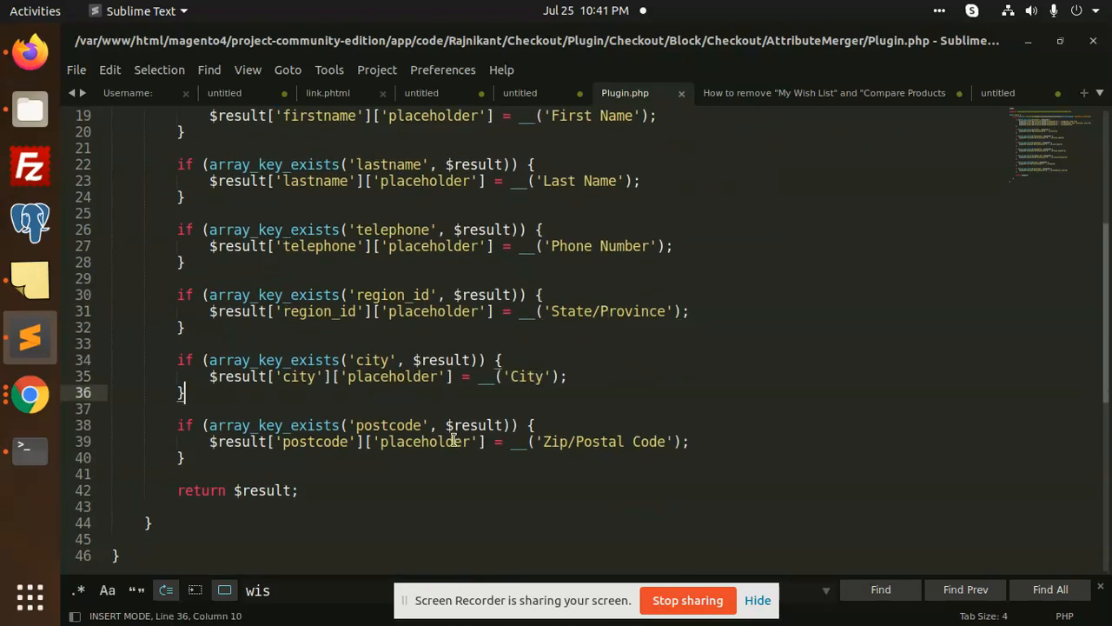
Change the line 39 placeholder from 'Zip/Postal Code' to 'Postal Code' and save Plugin.php
{"action": "double_click", "coordinate": [555, 442]}
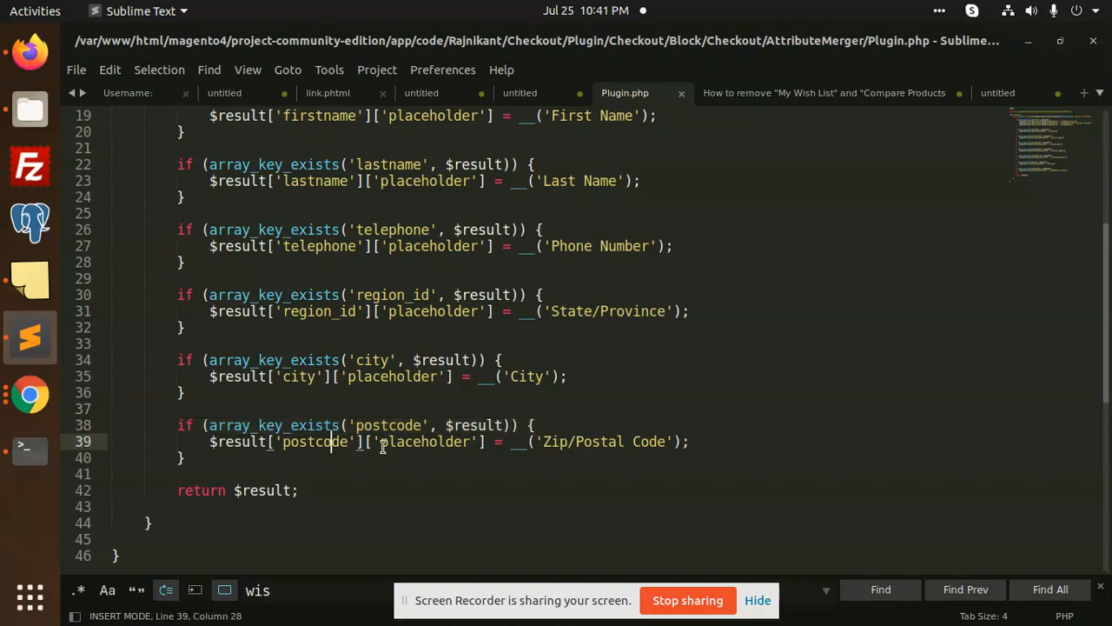
{"action": "double_click", "coordinate": [598, 442]}
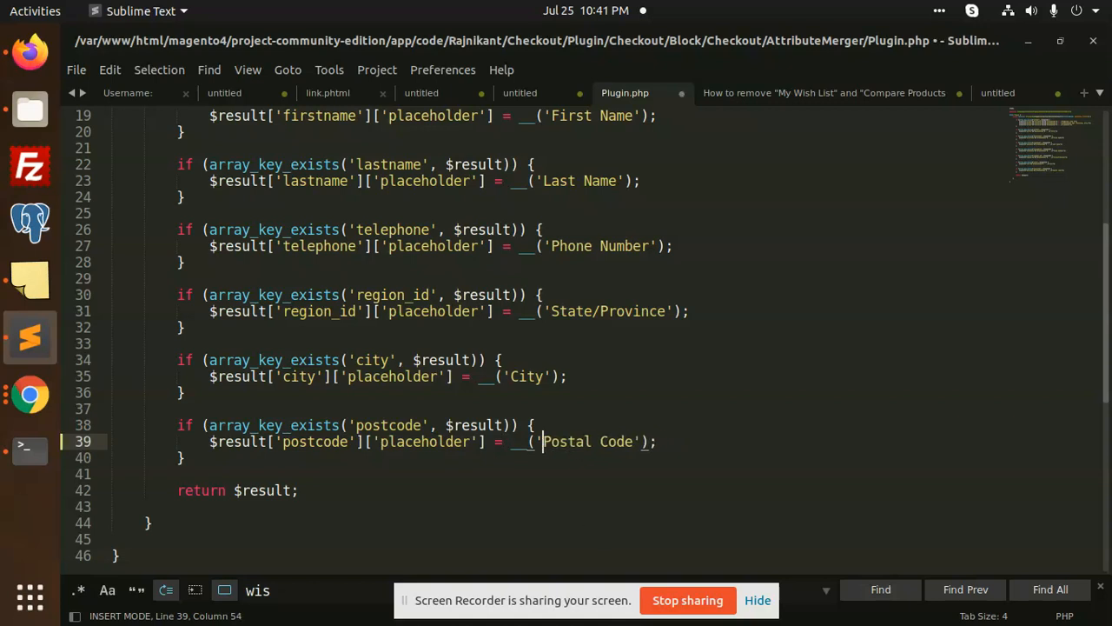
{"action": "key", "text": "ctrl+s"}
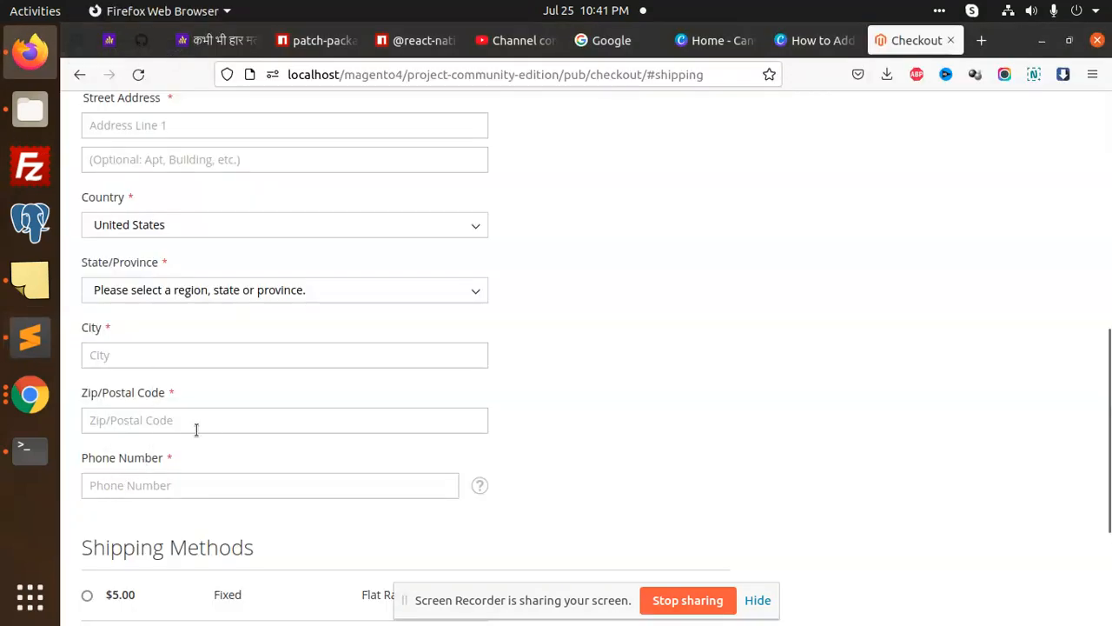
{"action": "left_click", "coordinate": [29, 449]}
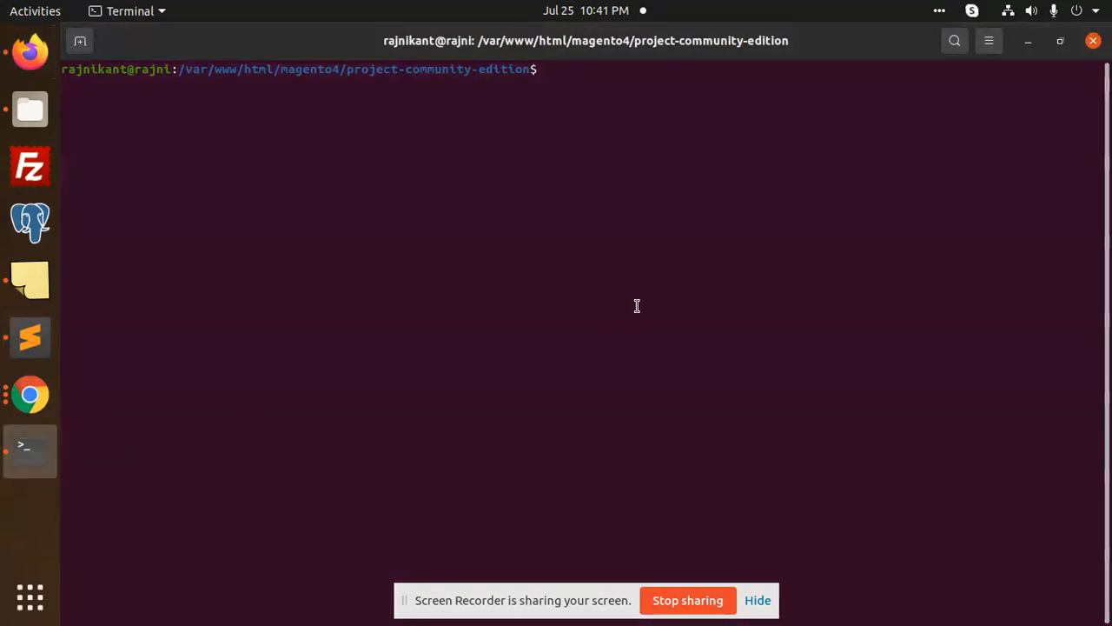
Type the 'sudo php bin/magento' cache flush command in the project terminal
{"action": "type", "text": "sud"}
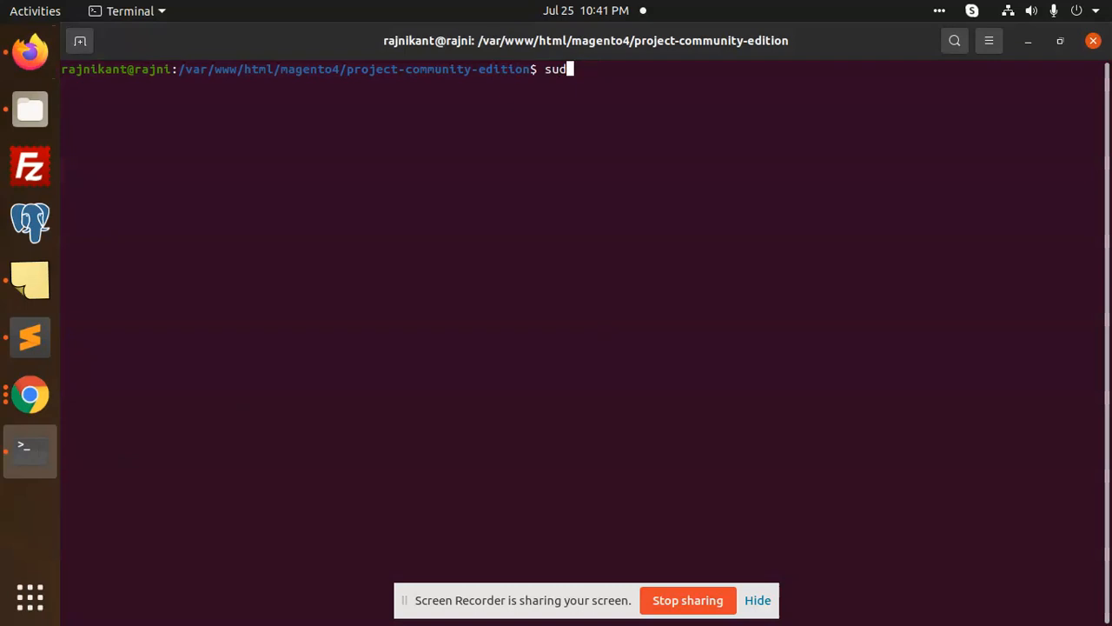
{"action": "type", "text": "o php"}
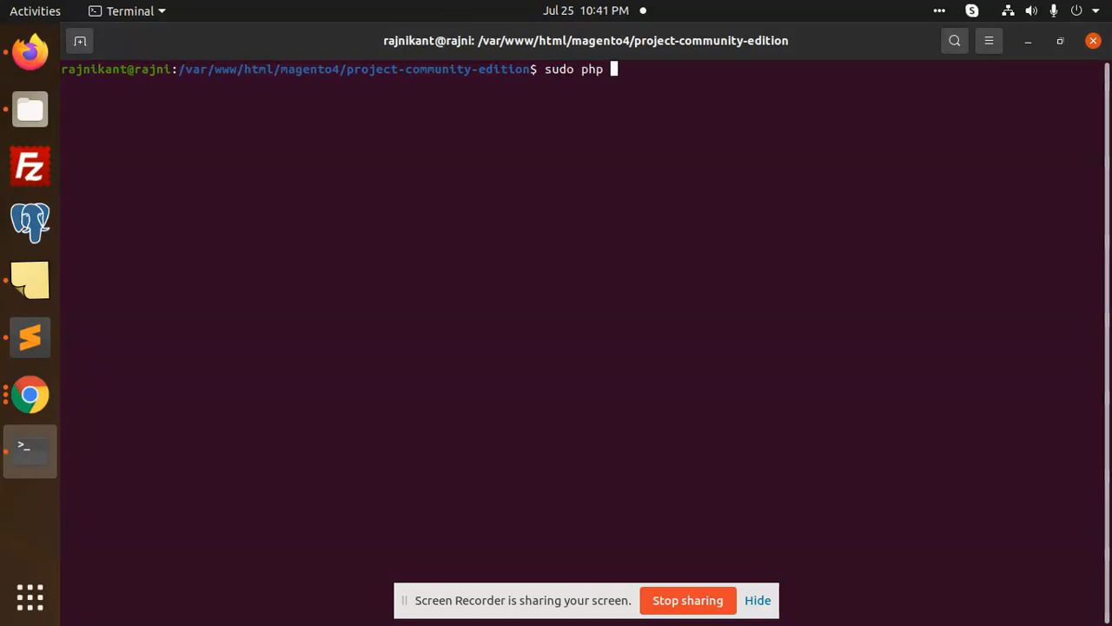
{"action": "type", "text": "bin"}
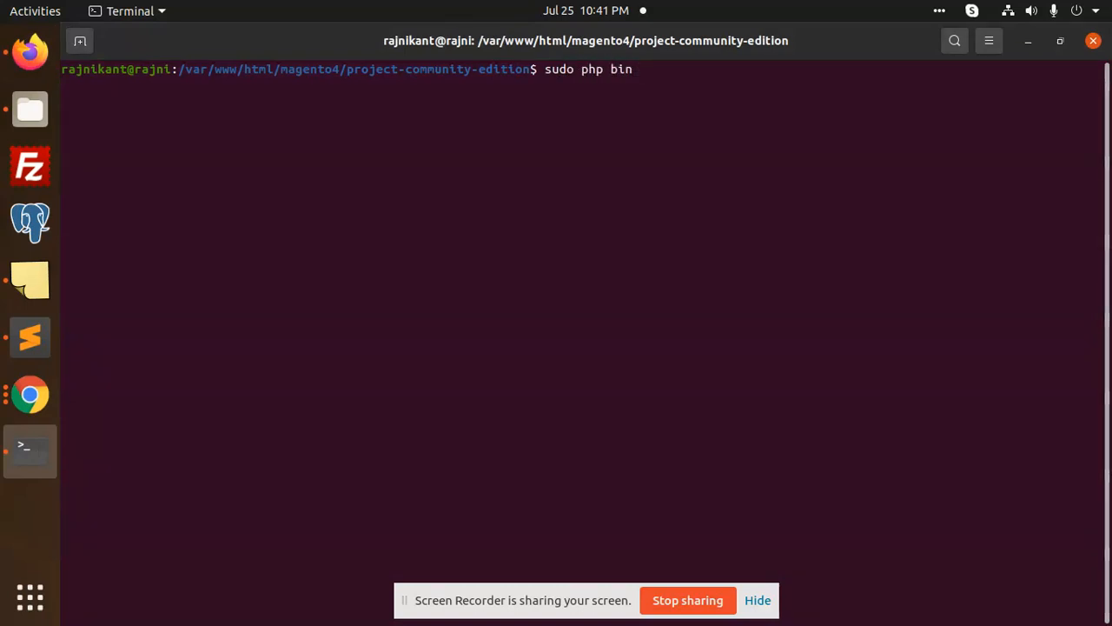
{"action": "type", "text": "/magento"}
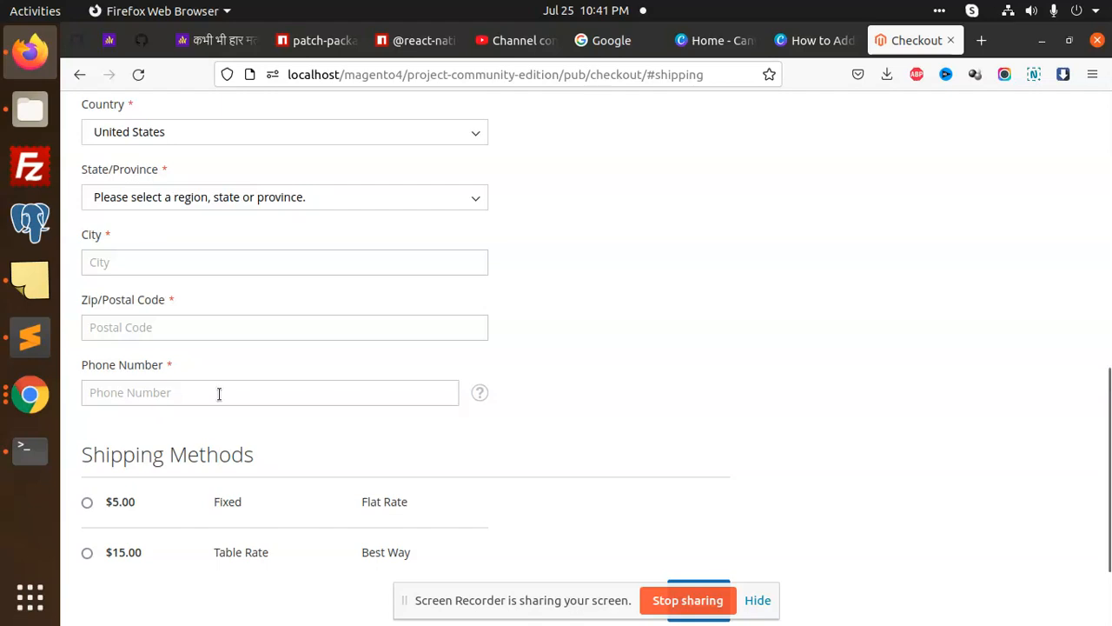
{"action": "left_click", "coordinate": [284, 327]}
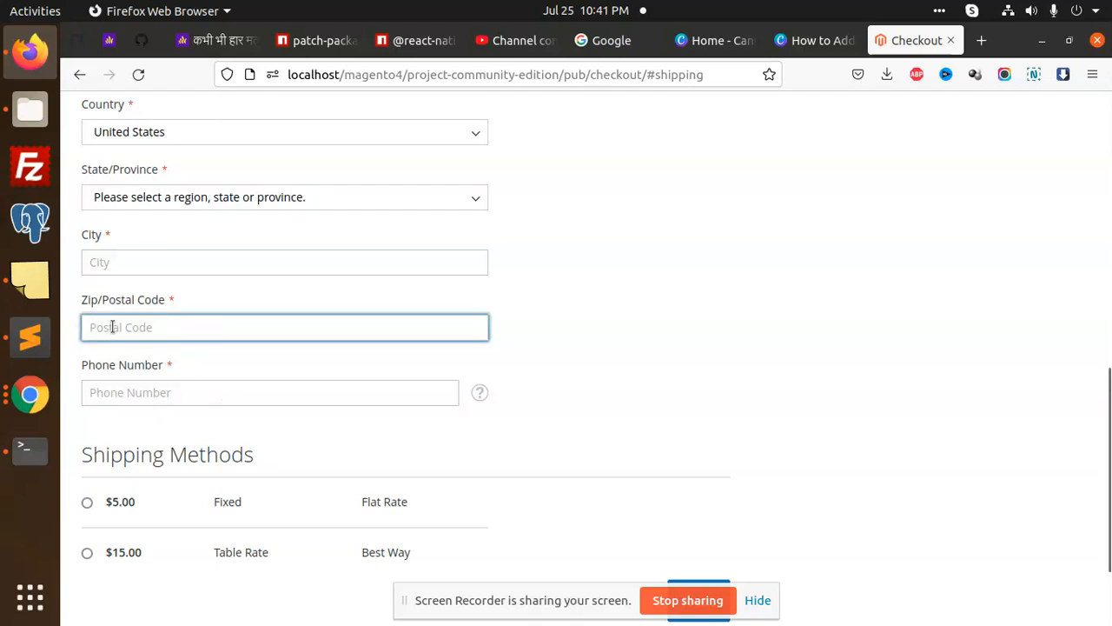
{"action": "mouse_move", "coordinate": [222, 363]}
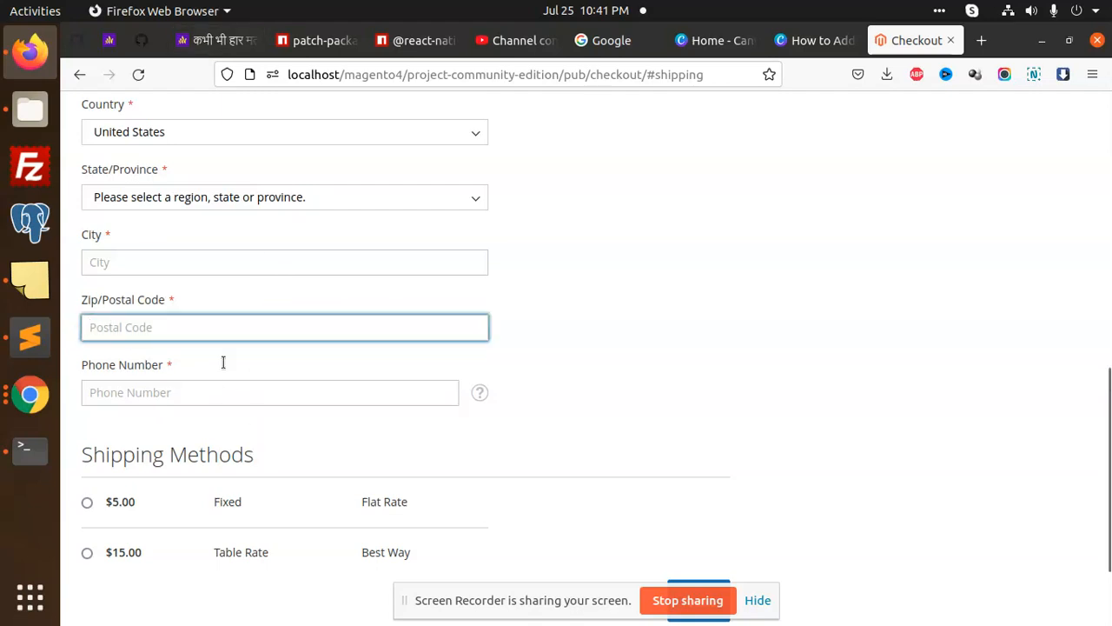
{"action": "mouse_move", "coordinate": [192, 287]}
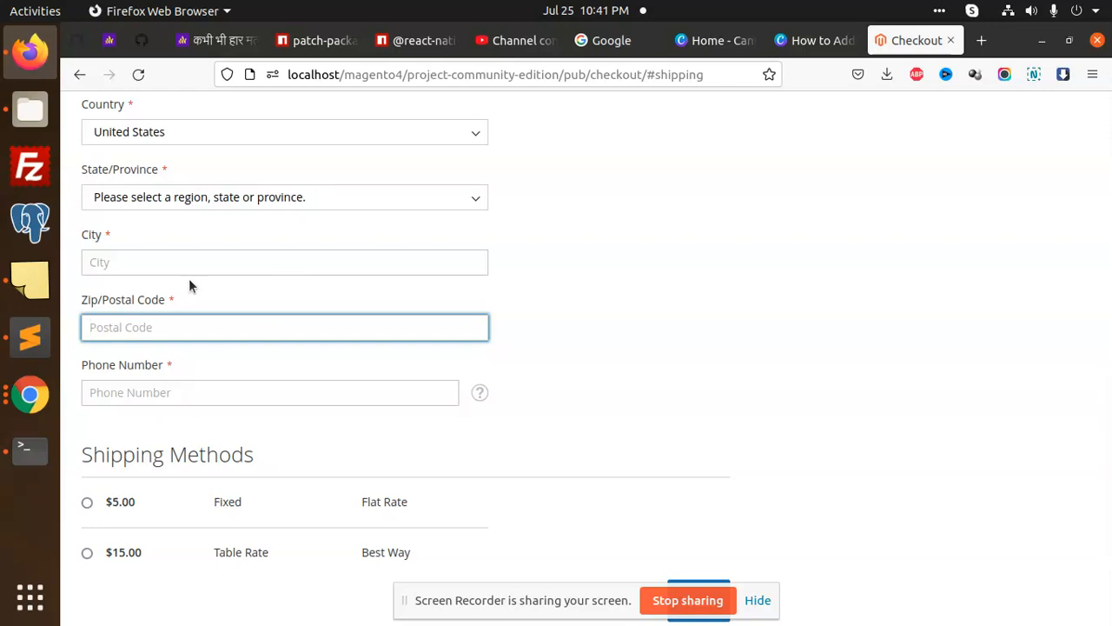
{"action": "mouse_move", "coordinate": [288, 424]}
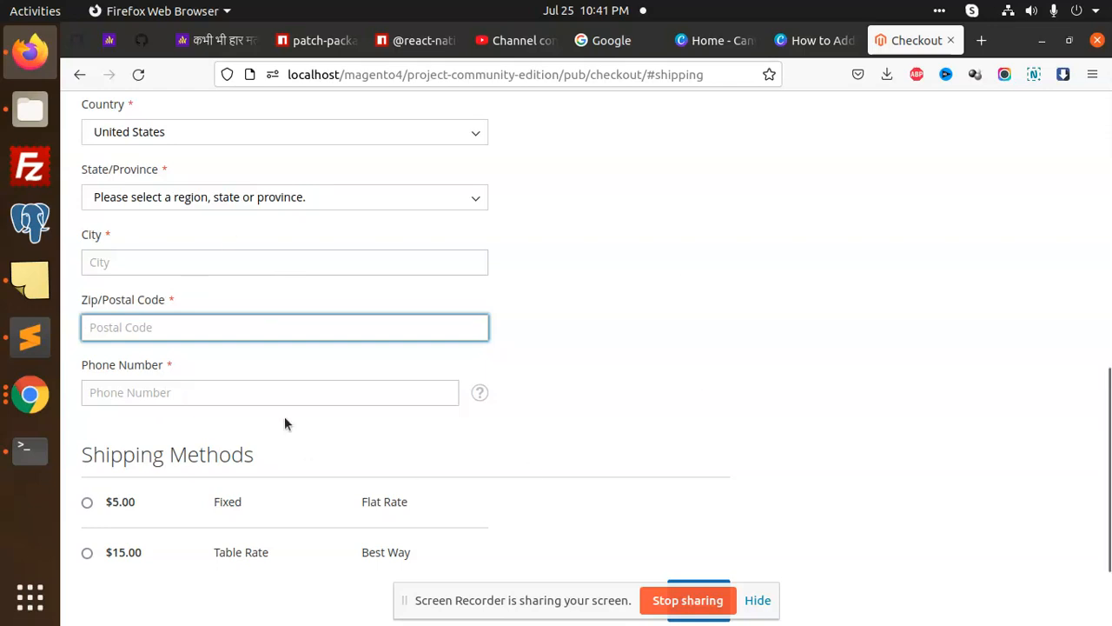